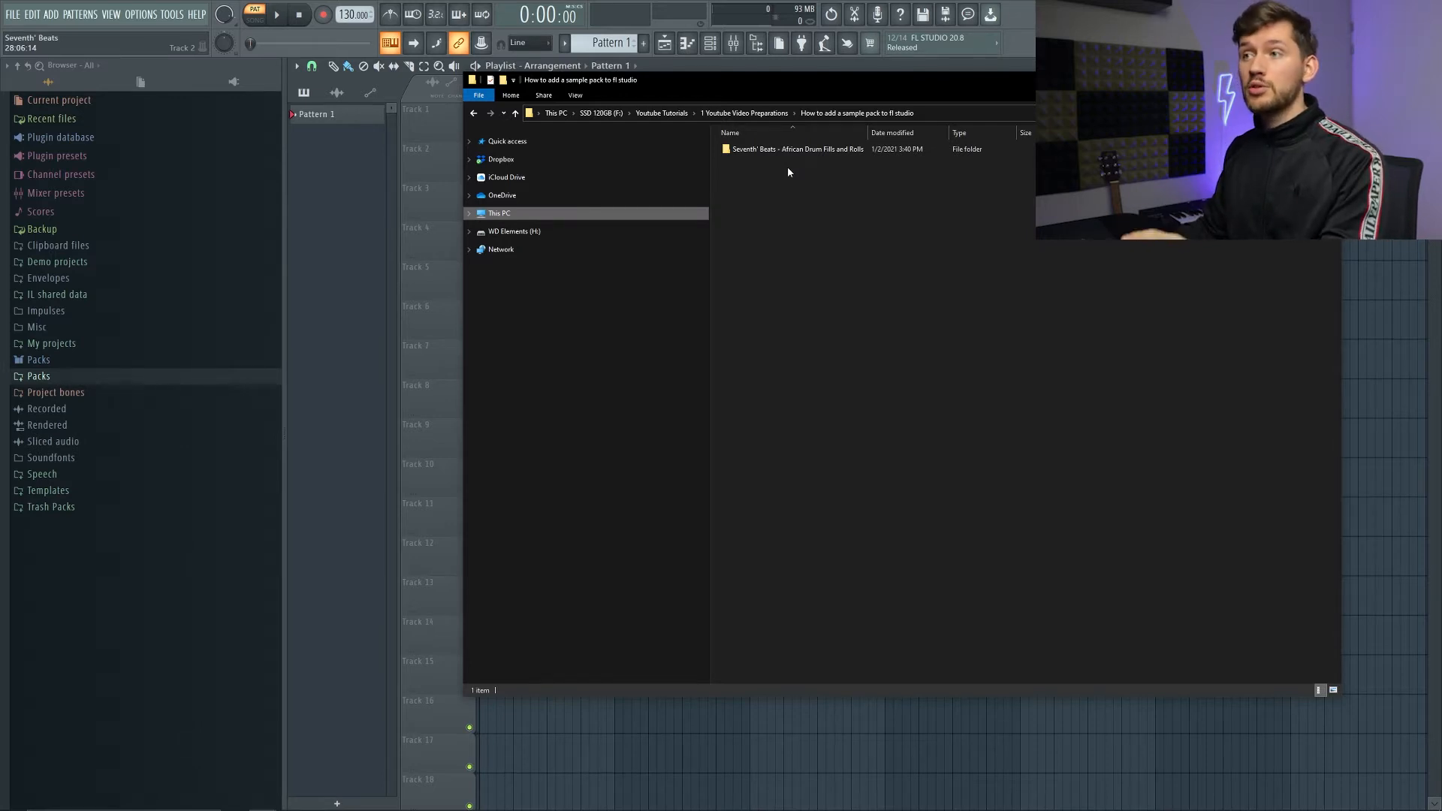
# Select the African Drum Fills and Rolls pack folder to bring into the browser
pyautogui.click(796, 149)
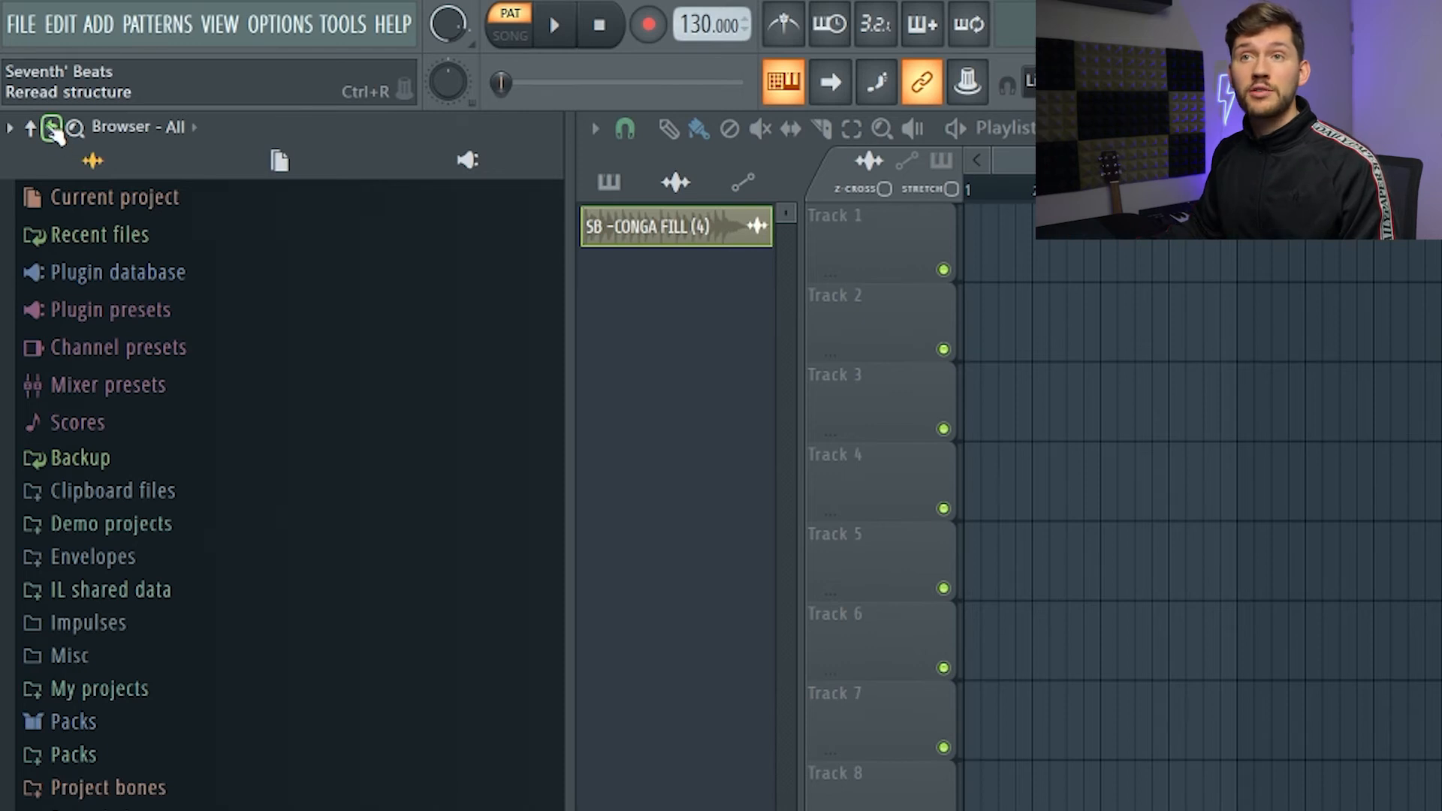
# In File settings, clear the African Drum Fills and Rolls path from the extra search folders
pyautogui.click(204, 25)
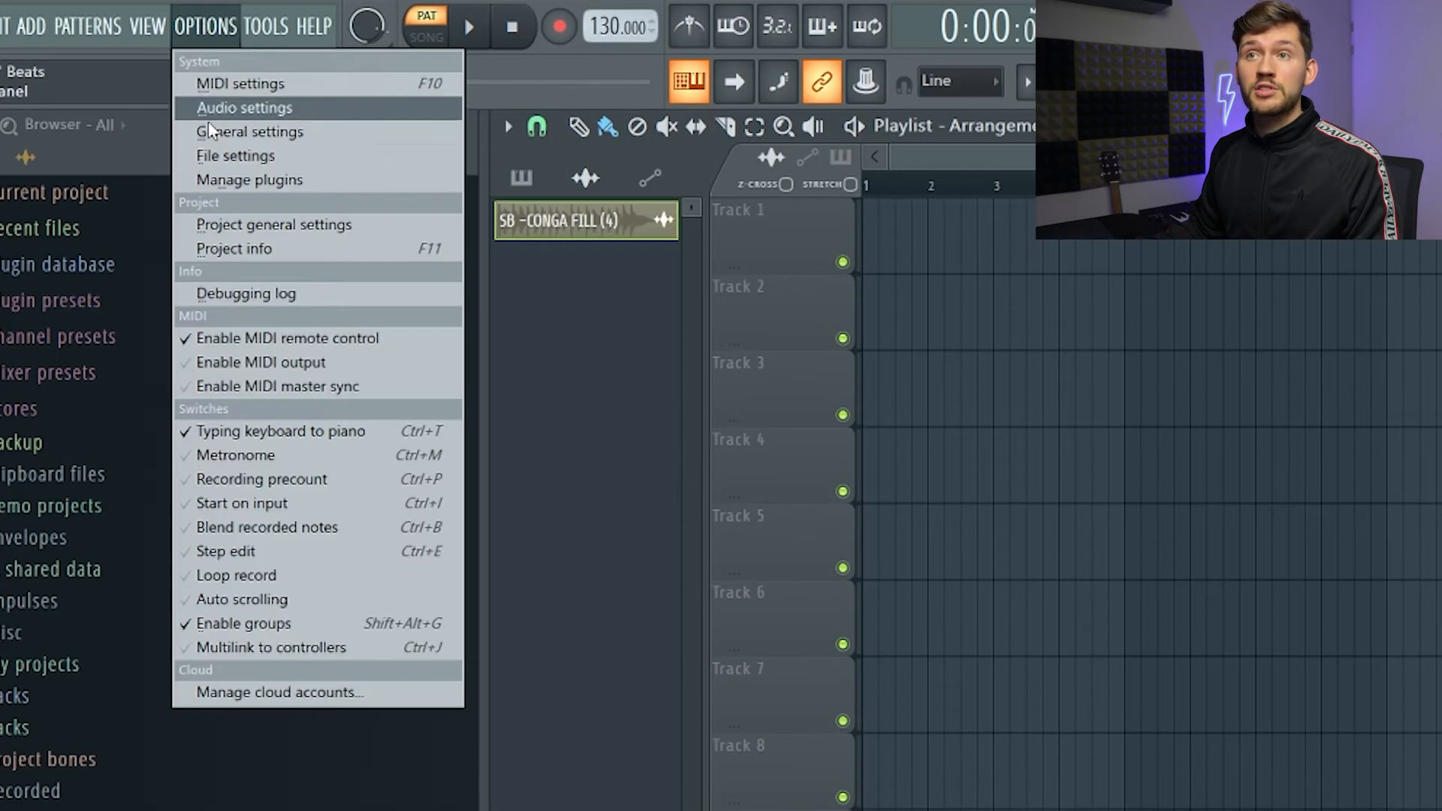
pyautogui.click(235, 155)
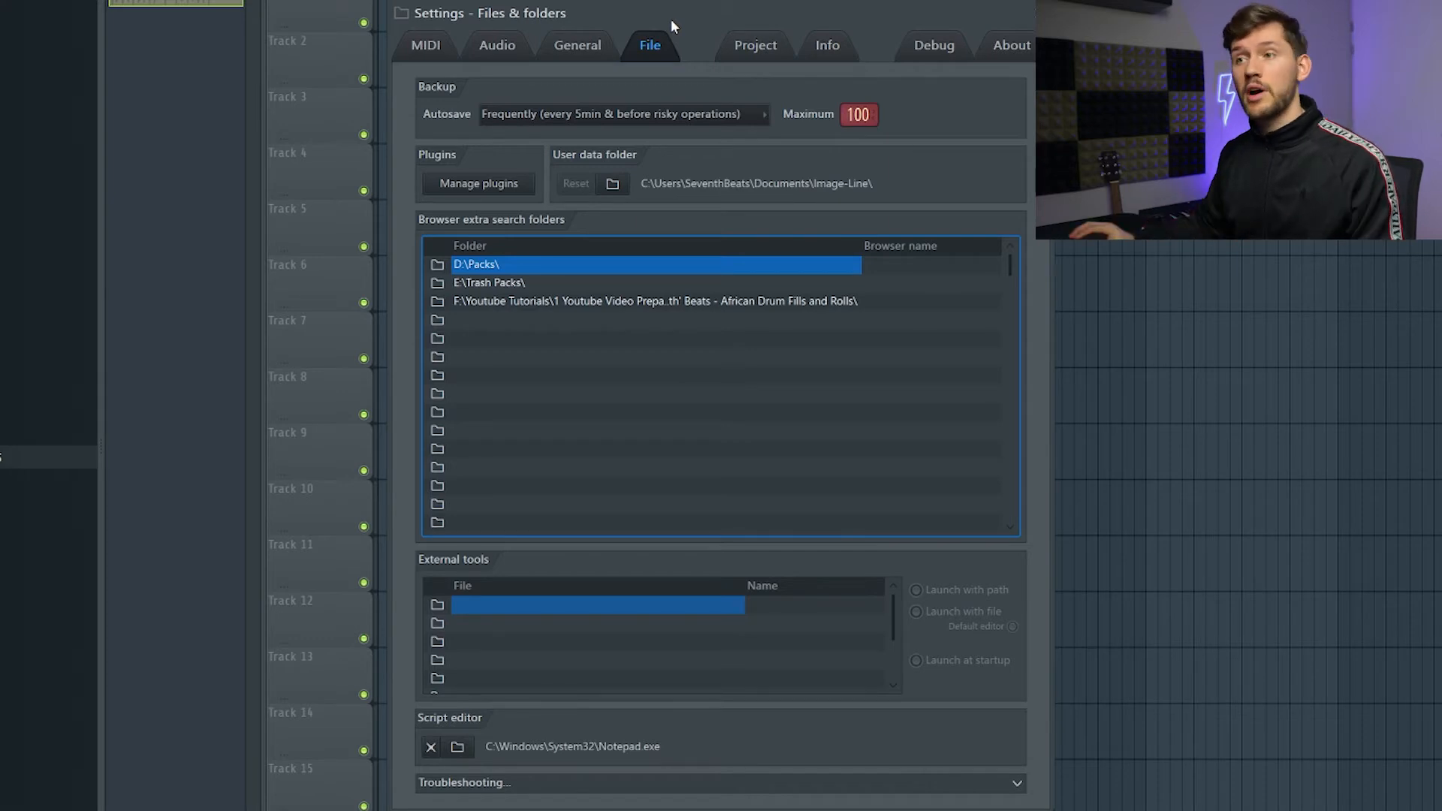
pyautogui.click(655, 301)
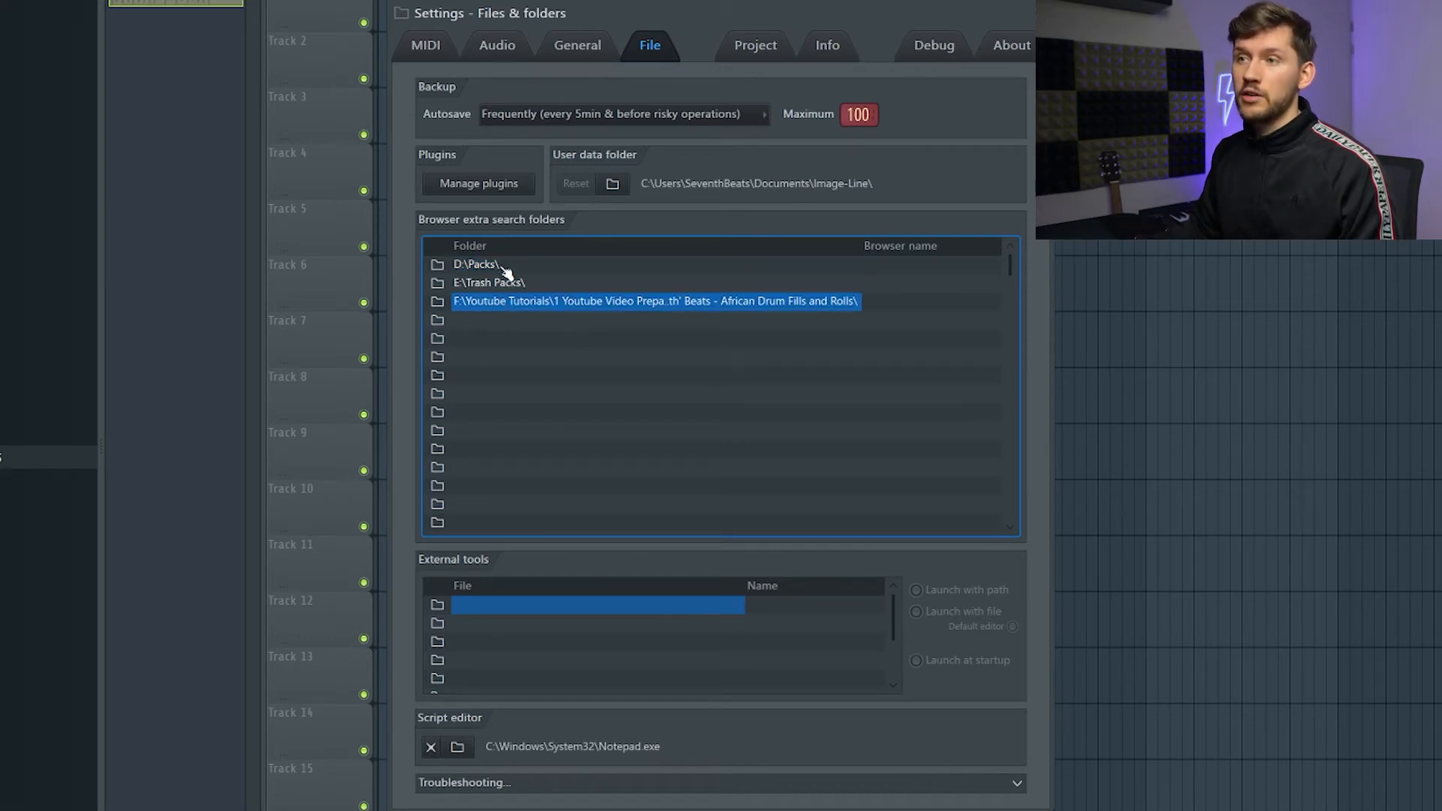
pyautogui.click(570, 282)
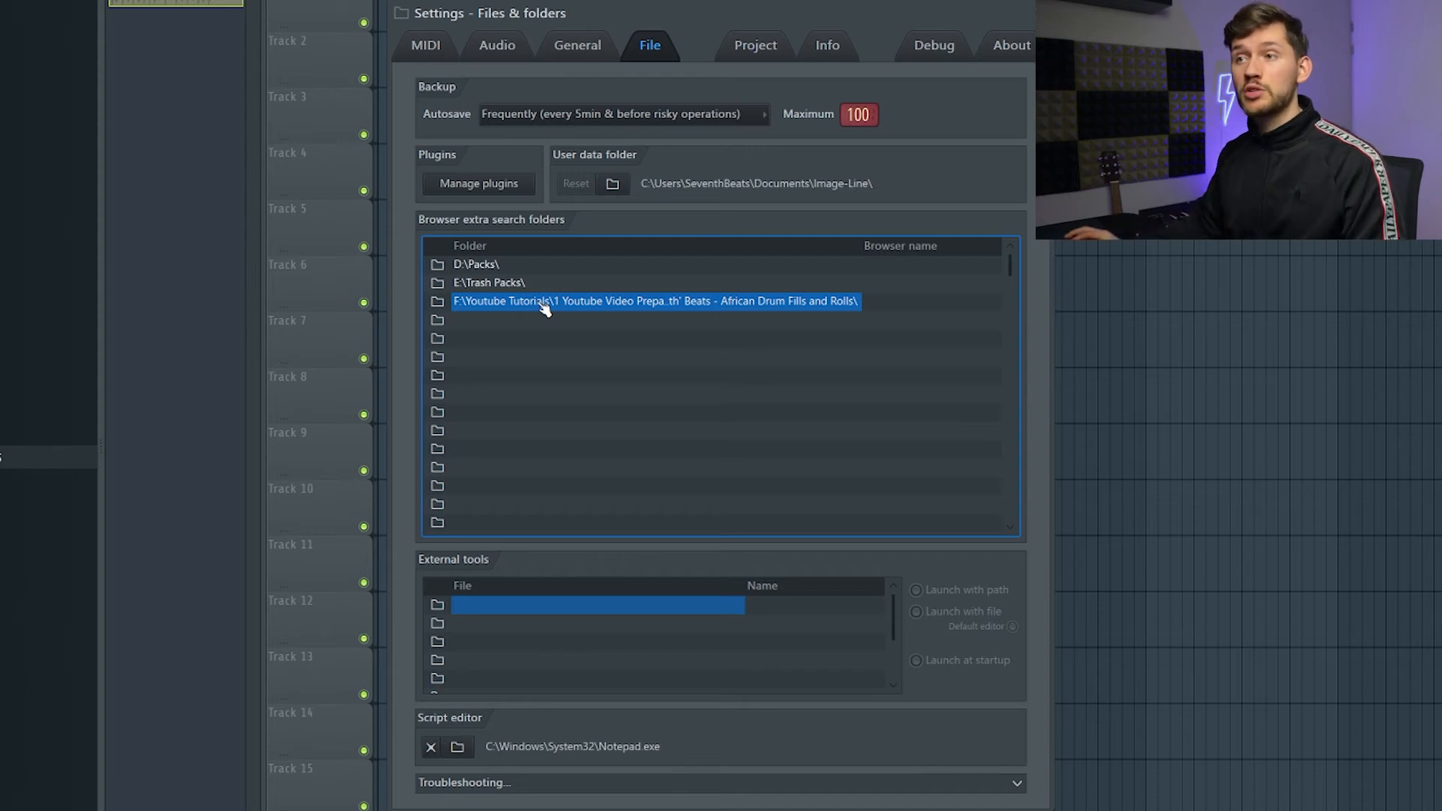
pyautogui.rightClick(542, 300)
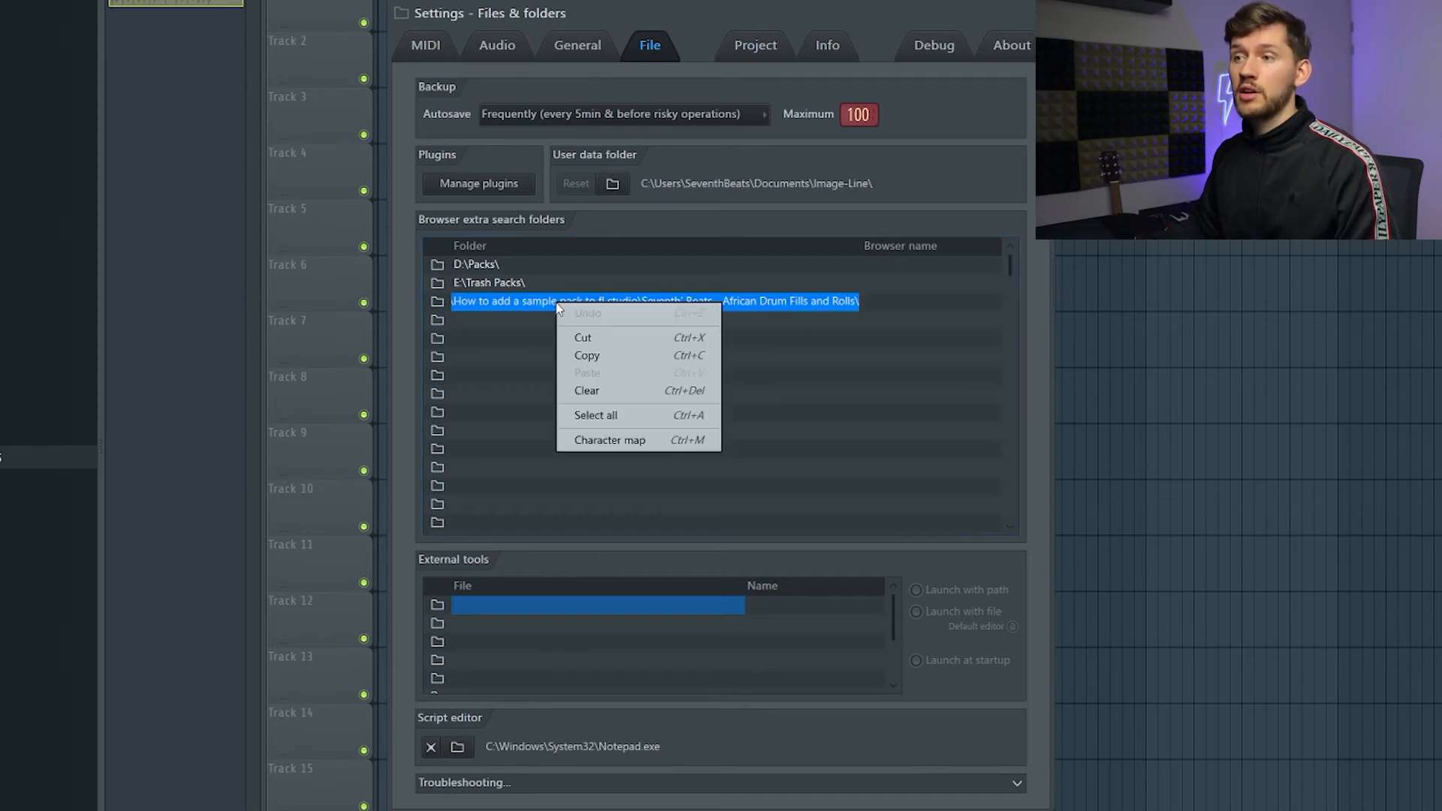
pyautogui.click(586, 389)
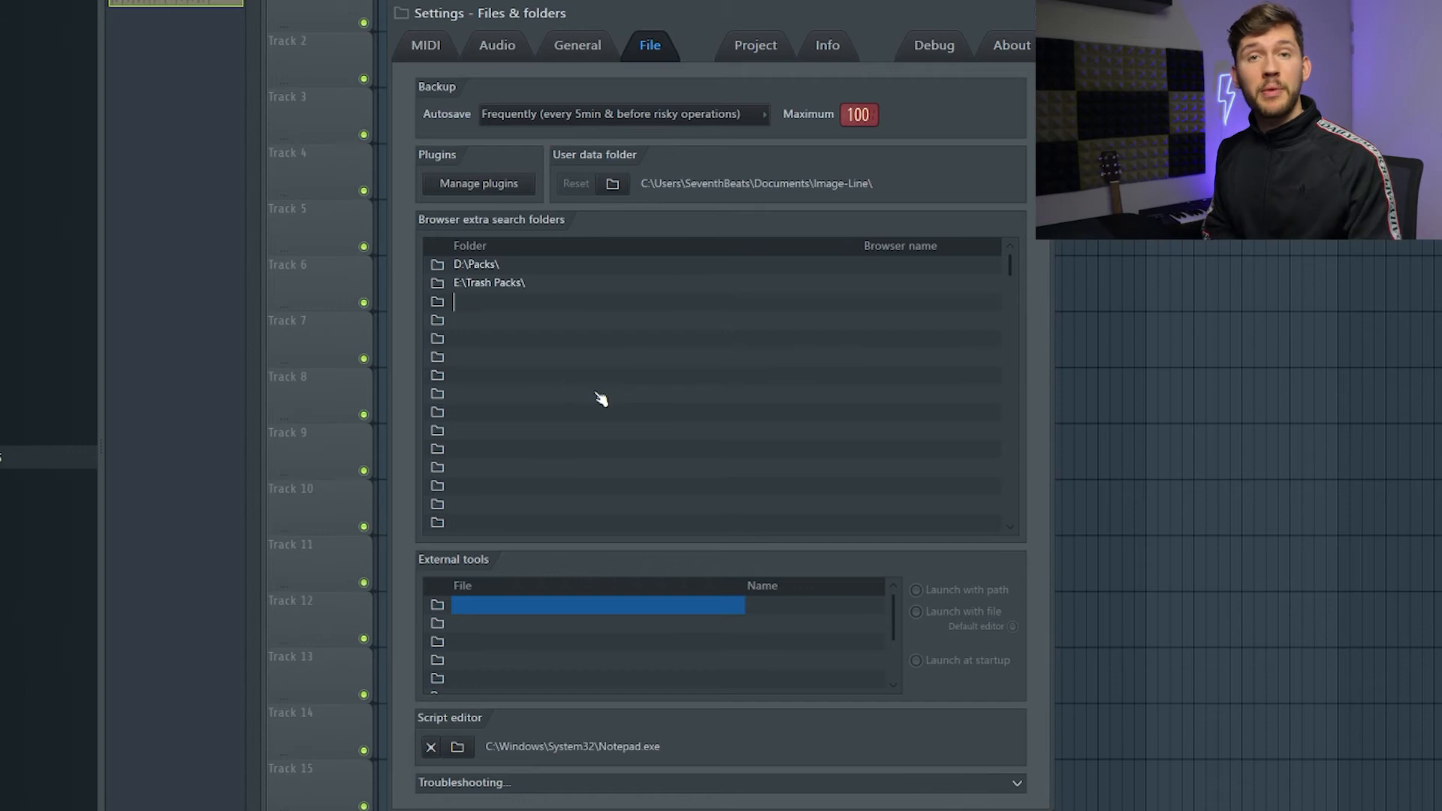